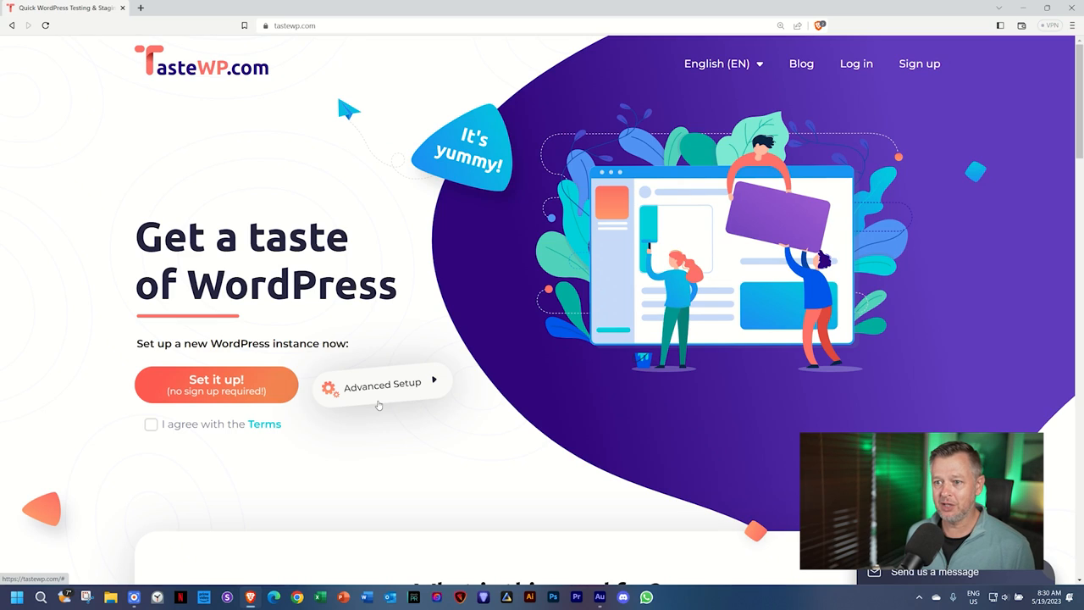
pyautogui.moveTo(346, 454)
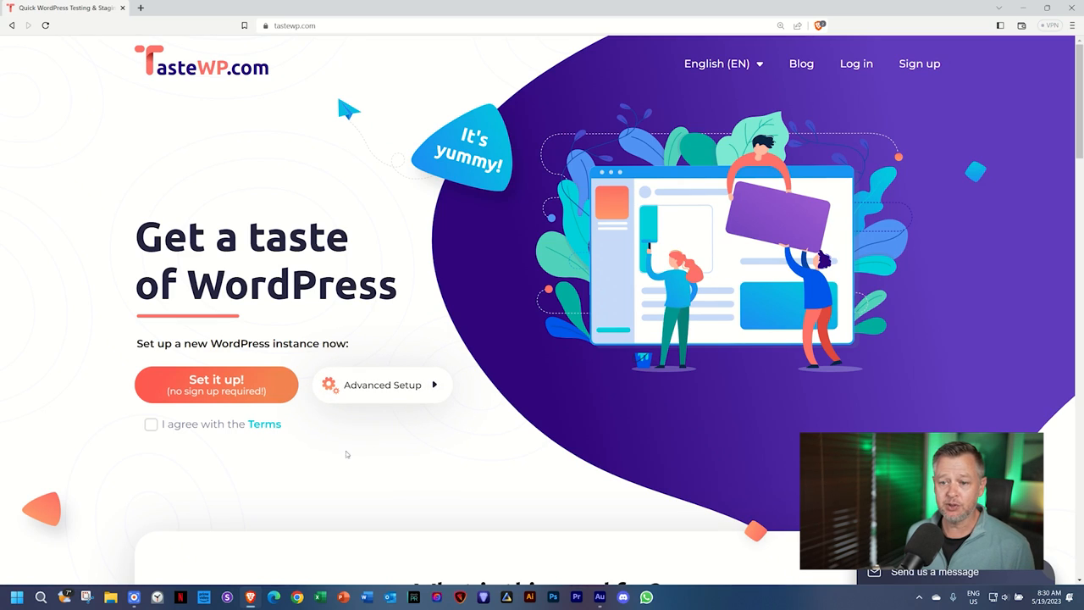
pyautogui.moveTo(287, 378)
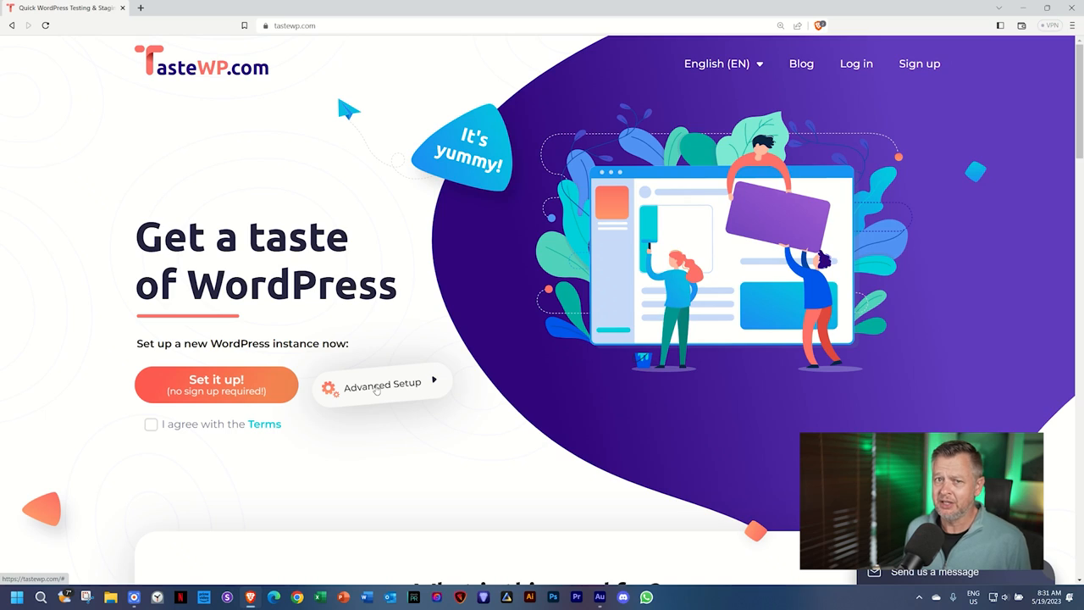
pyautogui.moveTo(714, 329)
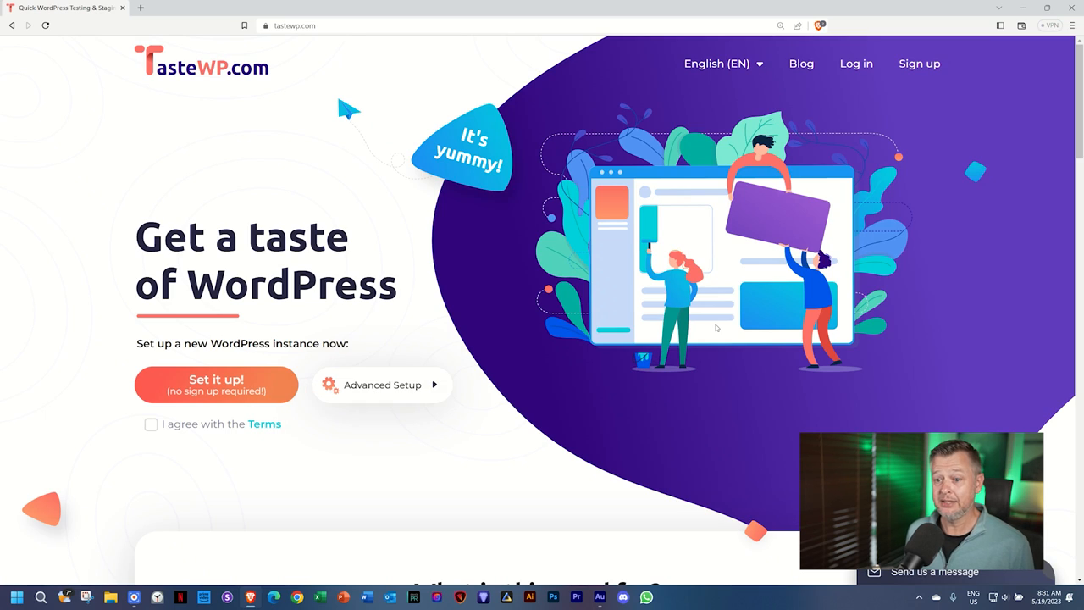
# Step: Accept the terms, create the free site and dismiss the setup success notice in its admin
pyautogui.click(150, 424)
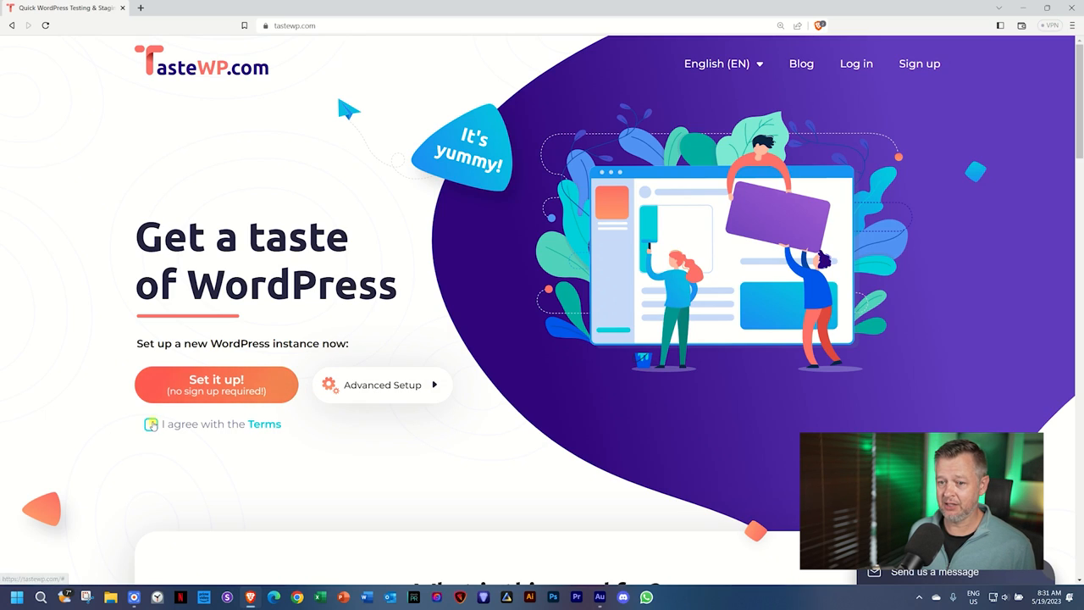
pyautogui.click(150, 423)
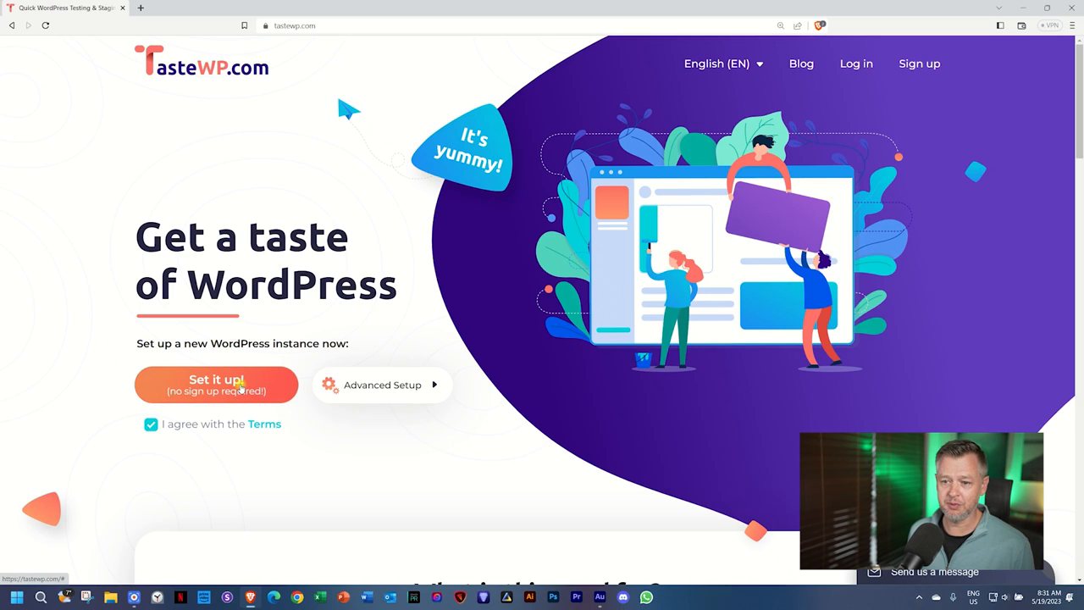
pyautogui.click(216, 383)
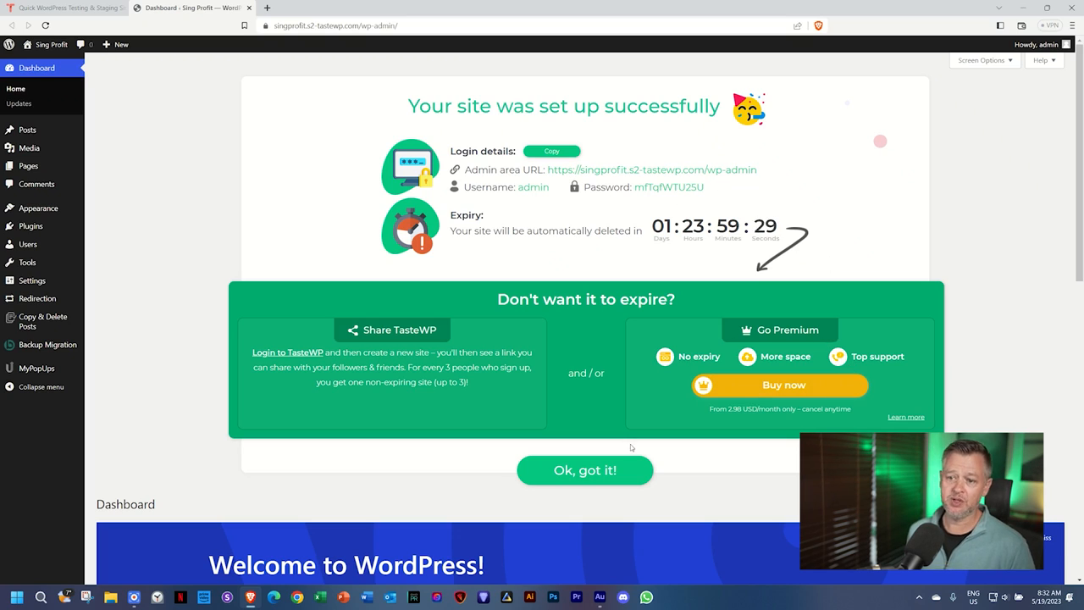
pyautogui.click(584, 471)
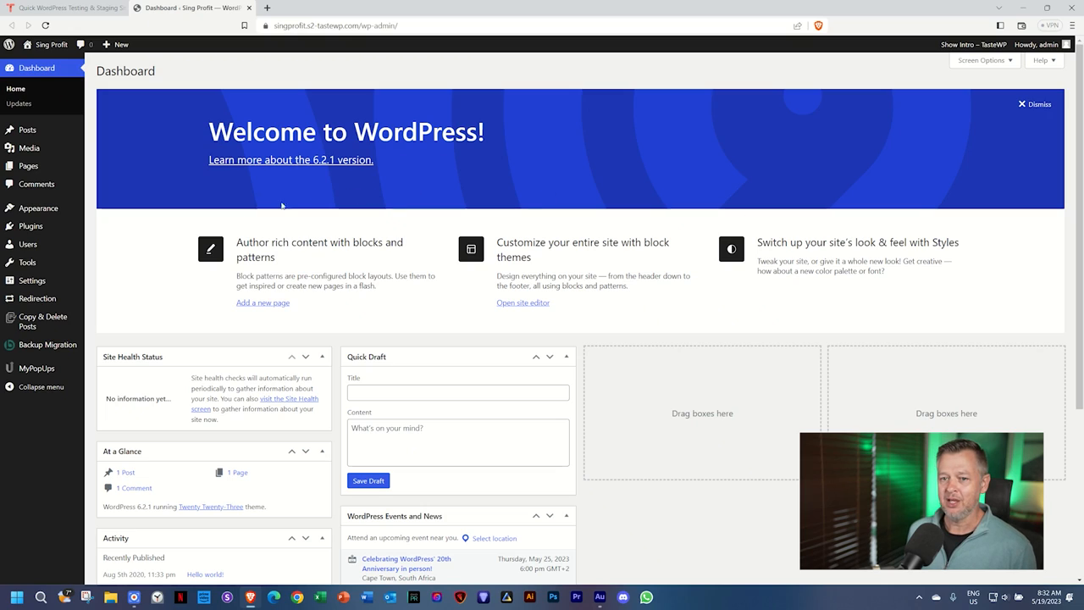
pyautogui.click(27, 243)
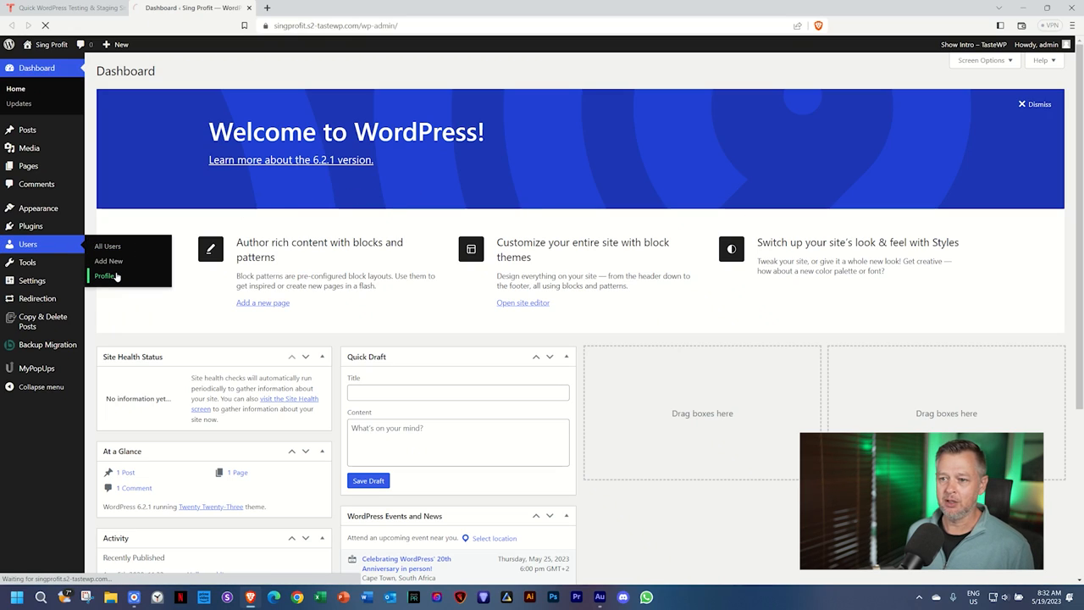
# Step: Set the admin user's color scheme to Default and update the profile
pyautogui.click(105, 275)
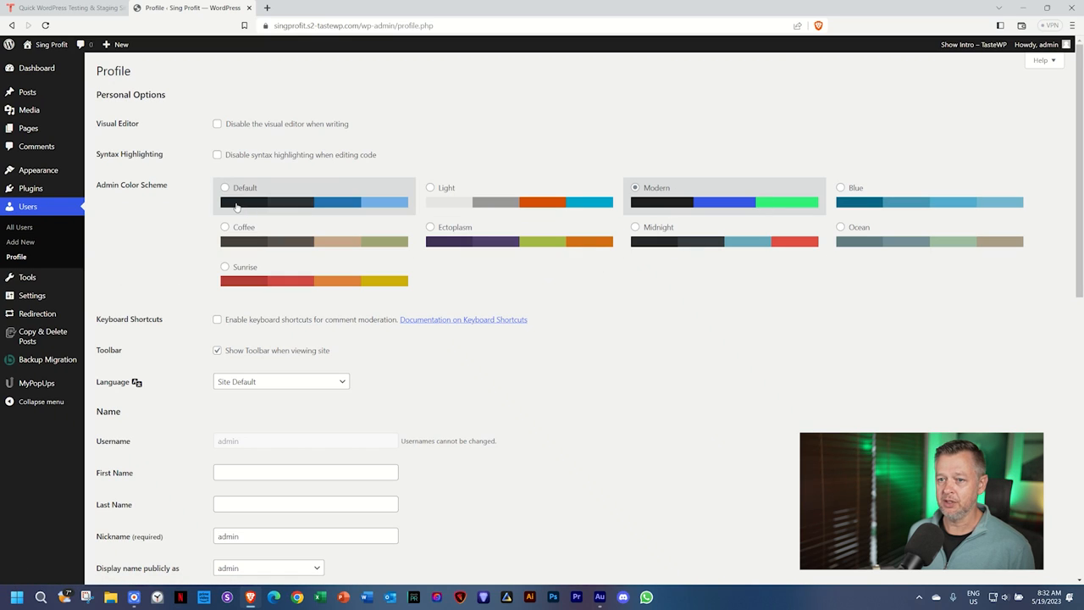
pyautogui.click(224, 187)
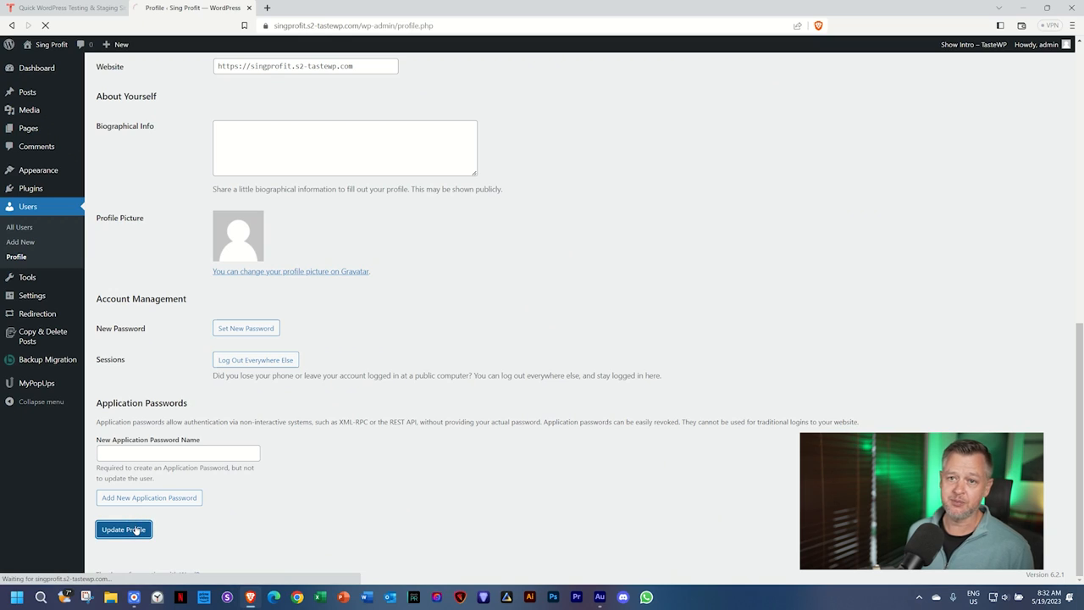
pyautogui.click(124, 529)
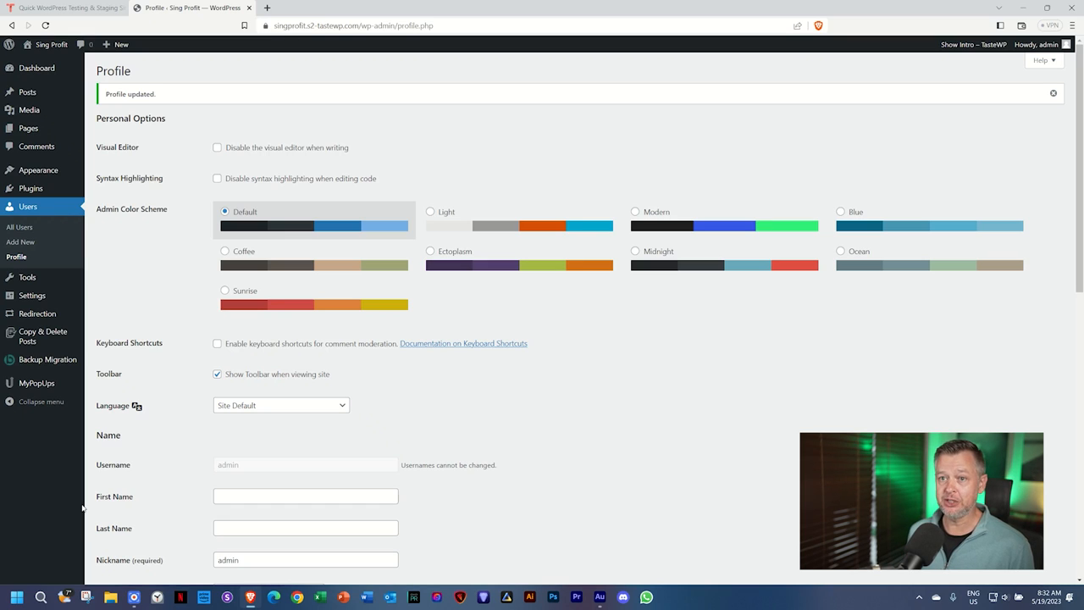
# Step: Return to the TasteWP page, close the credentials popup and log in to the account
pyautogui.click(66, 7)
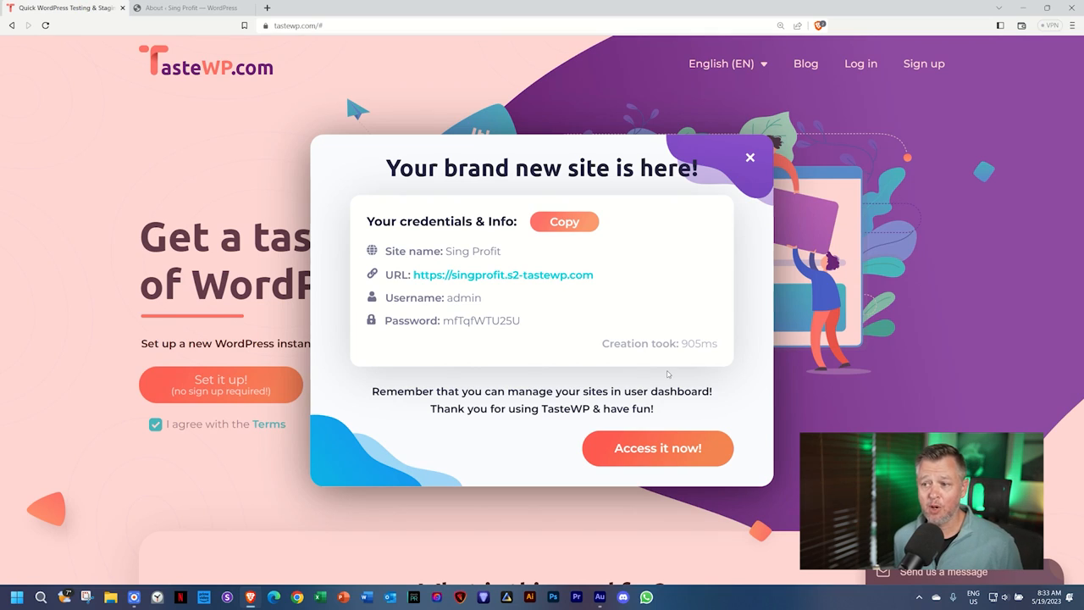
pyautogui.doubleClick(688, 342)
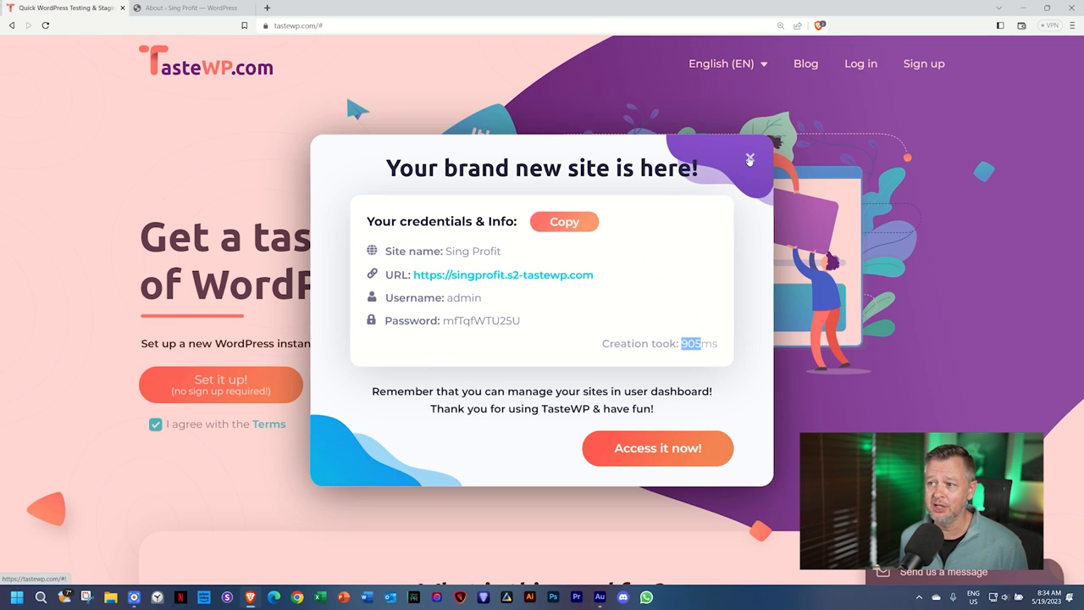
pyautogui.click(924, 64)
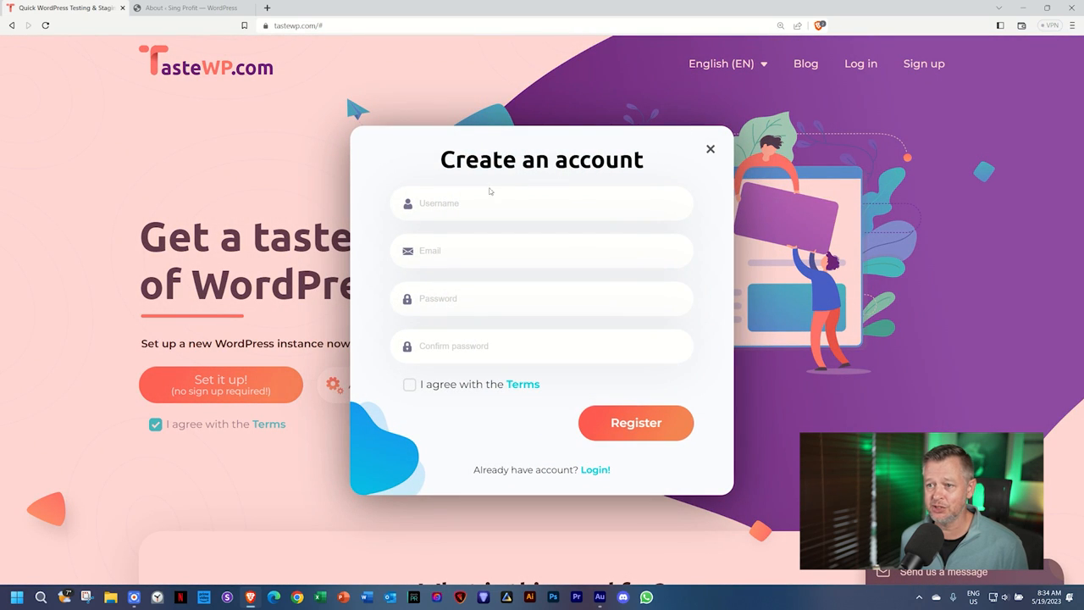
pyautogui.click(542, 203)
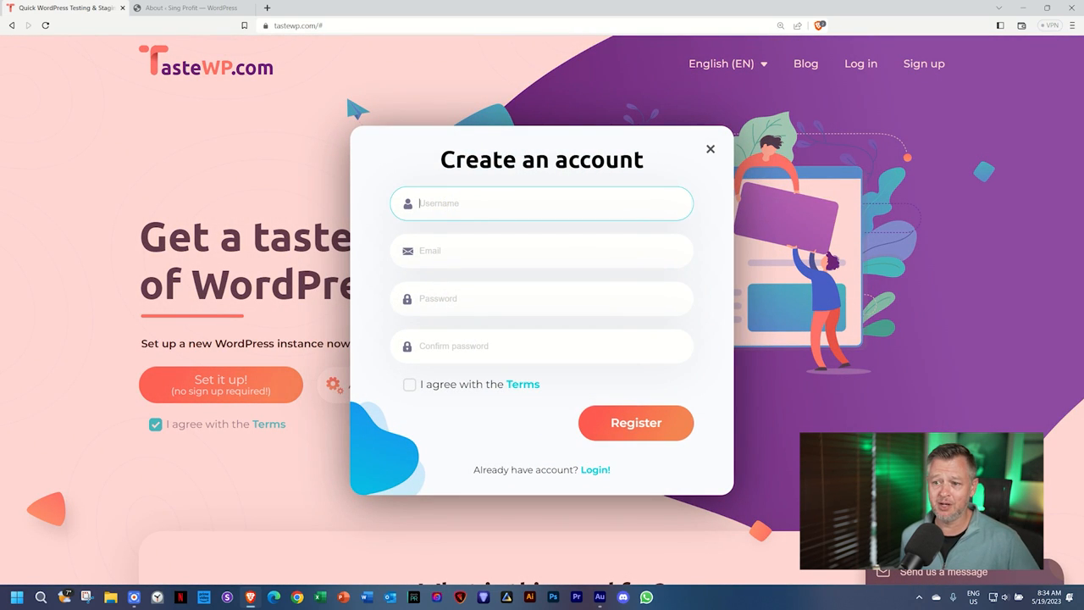
pyautogui.click(542, 346)
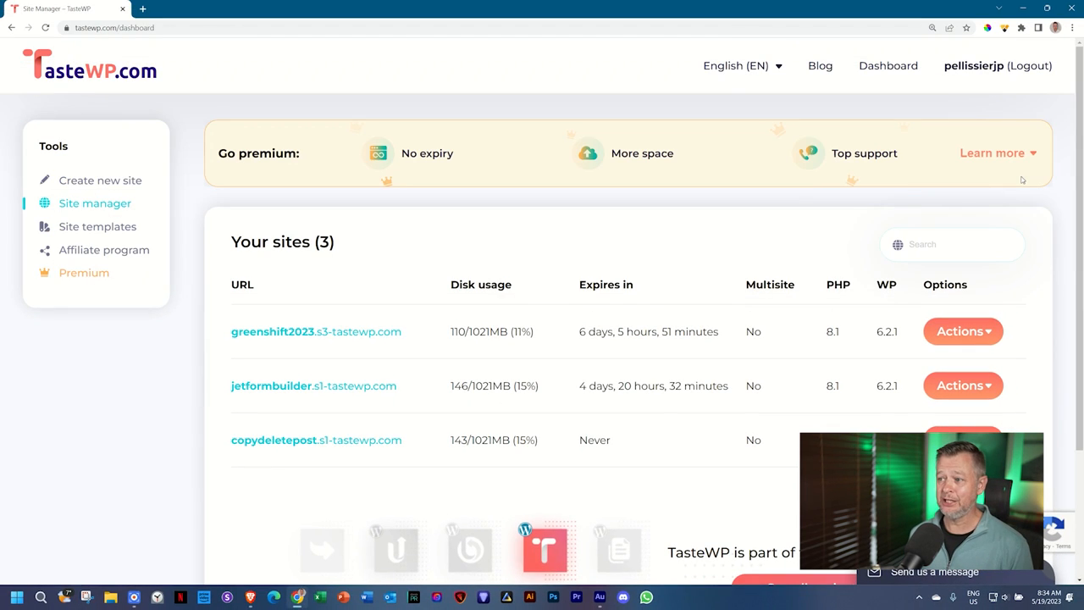
pyautogui.moveTo(102, 188)
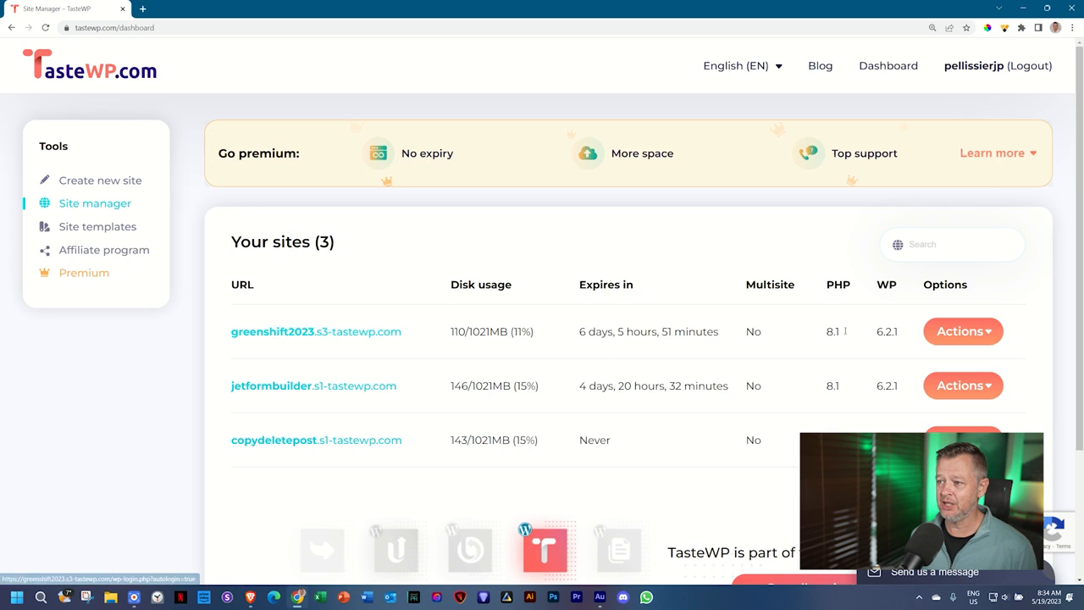
pyautogui.scroll(-3)
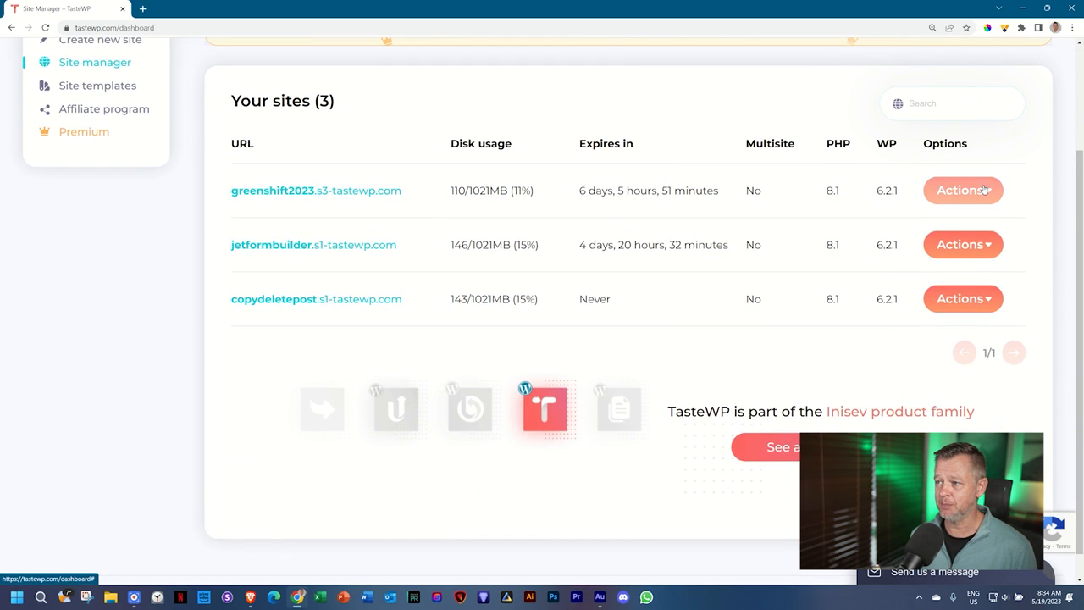
pyautogui.click(962, 190)
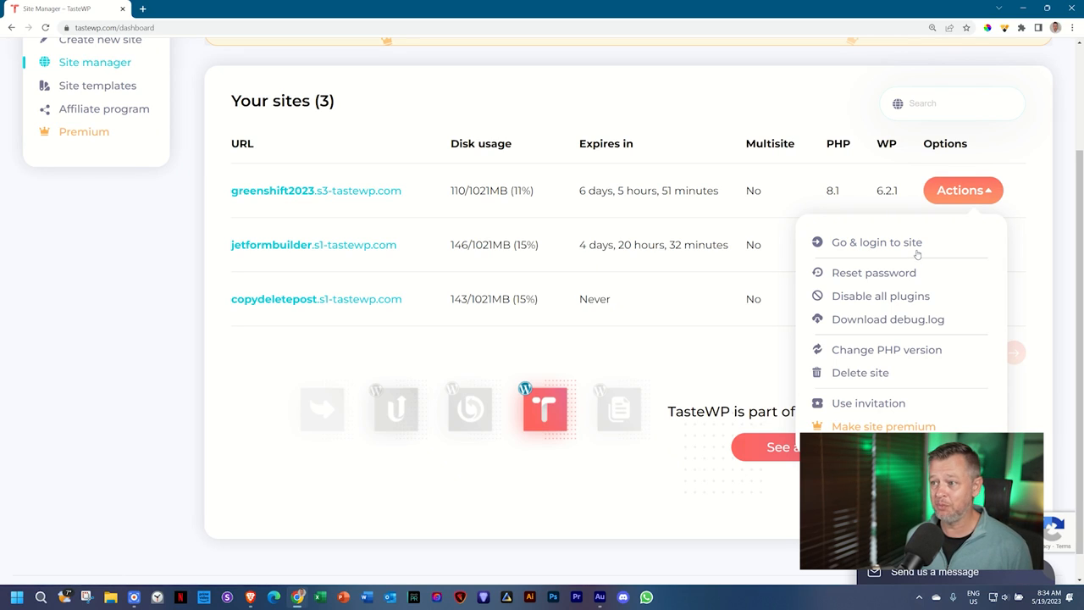
pyautogui.click(962, 189)
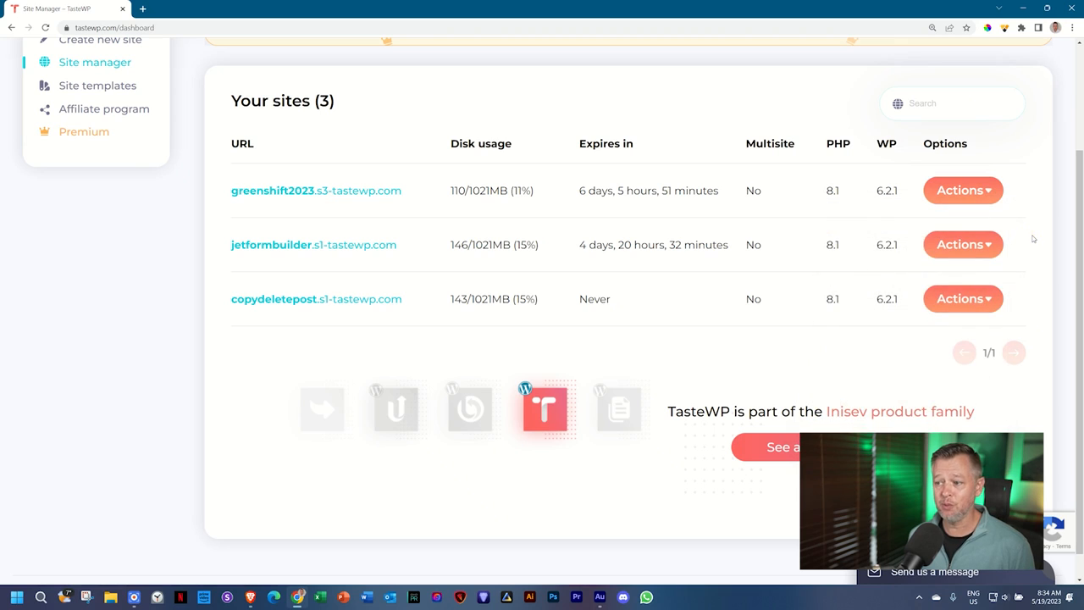
pyautogui.moveTo(1029, 247)
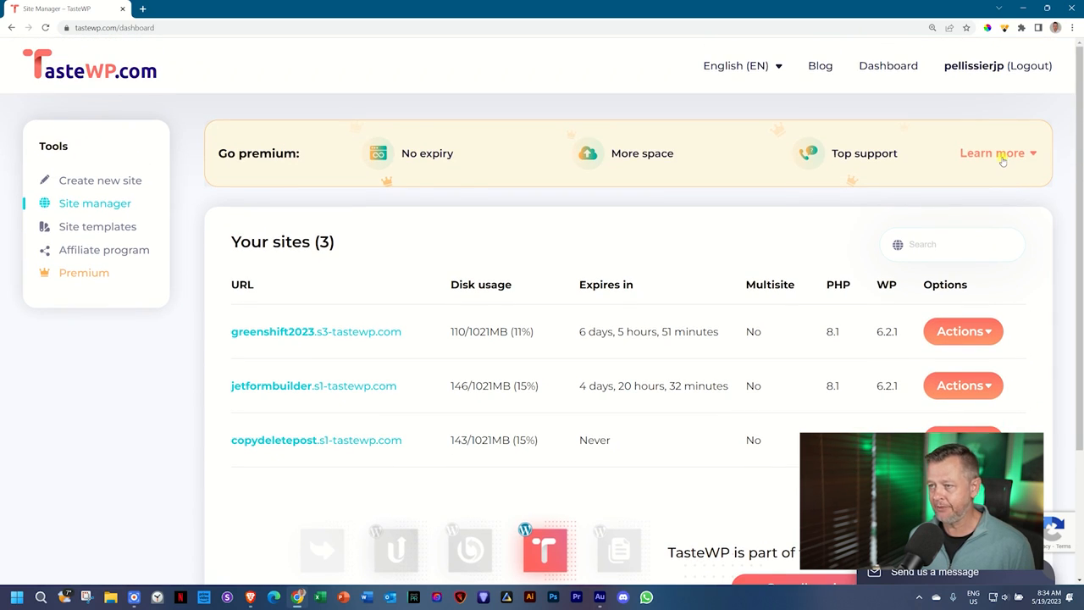
# Step: Expand the Go premium banner to show plan pricing from 2.98 USD/month
pyautogui.click(991, 152)
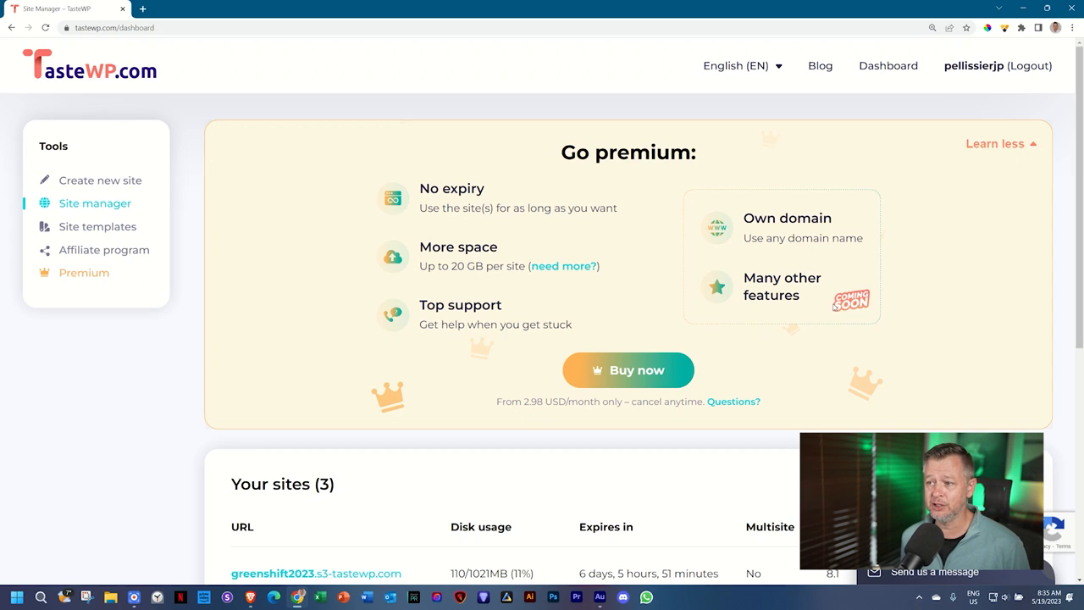
pyautogui.scroll(-3)
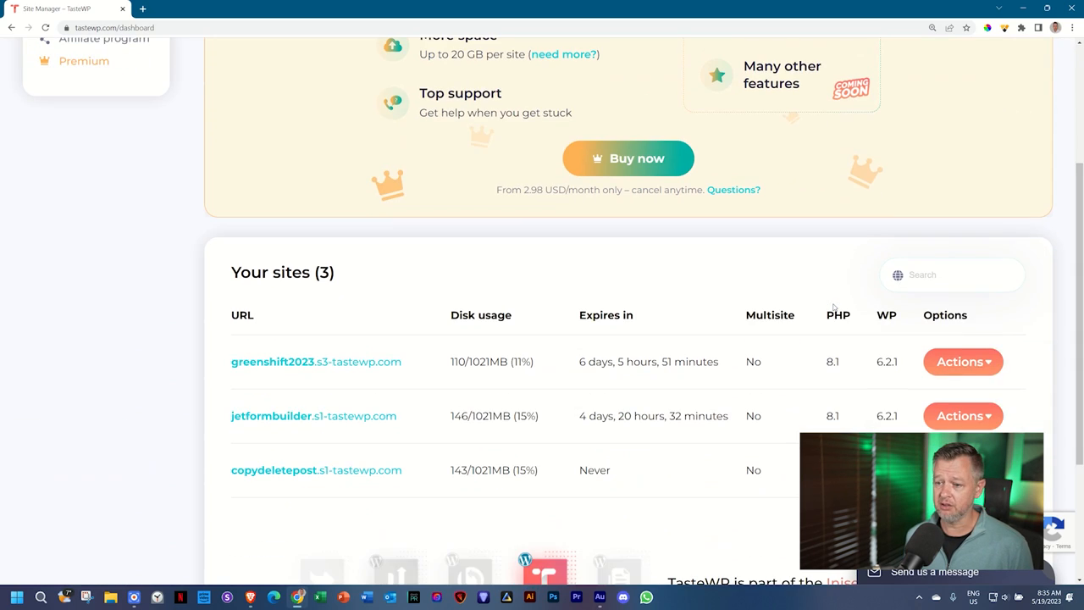